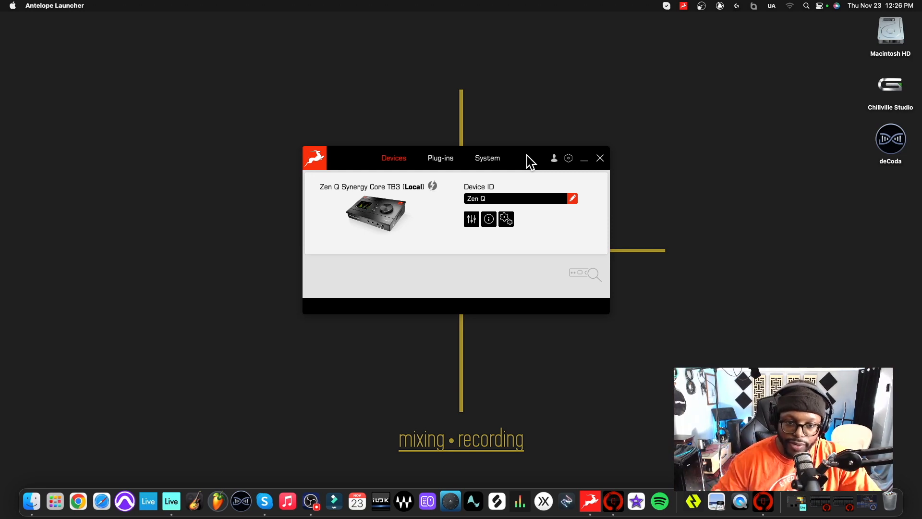
mouse_move(471, 219)
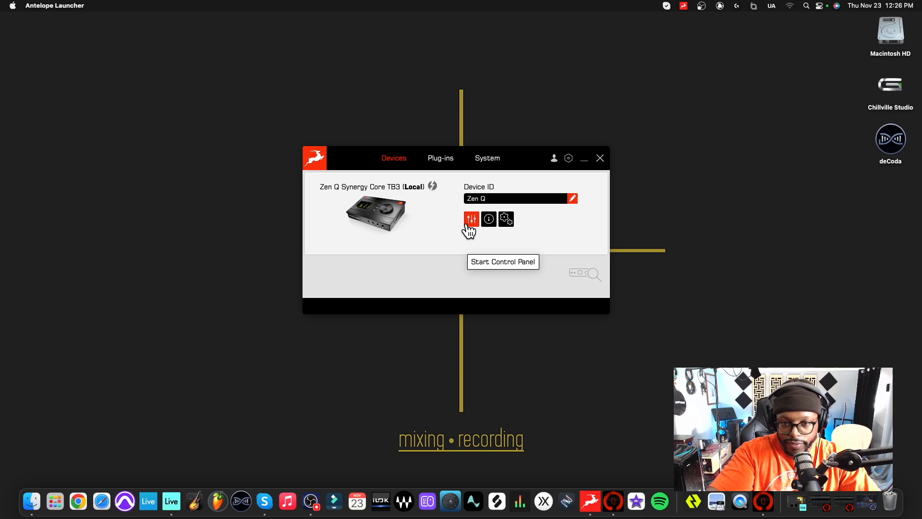
Step: Start the control panel for the connected Zen Q Synergy Core from Antelope Launcher
left_click(470, 219)
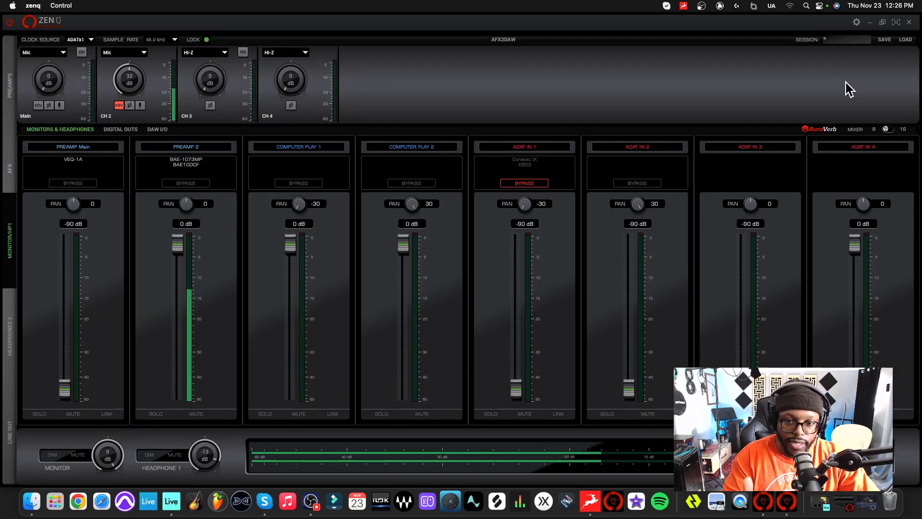
mouse_move(53, 88)
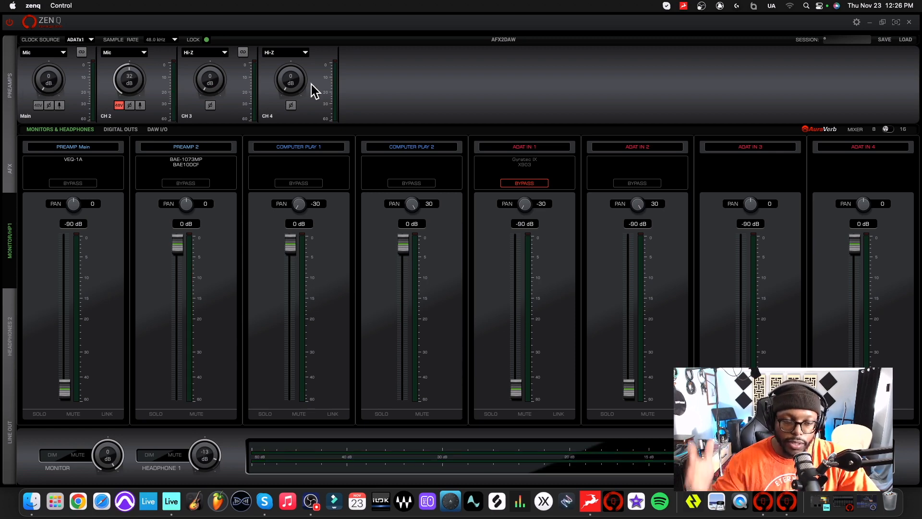
left_click(61, 52)
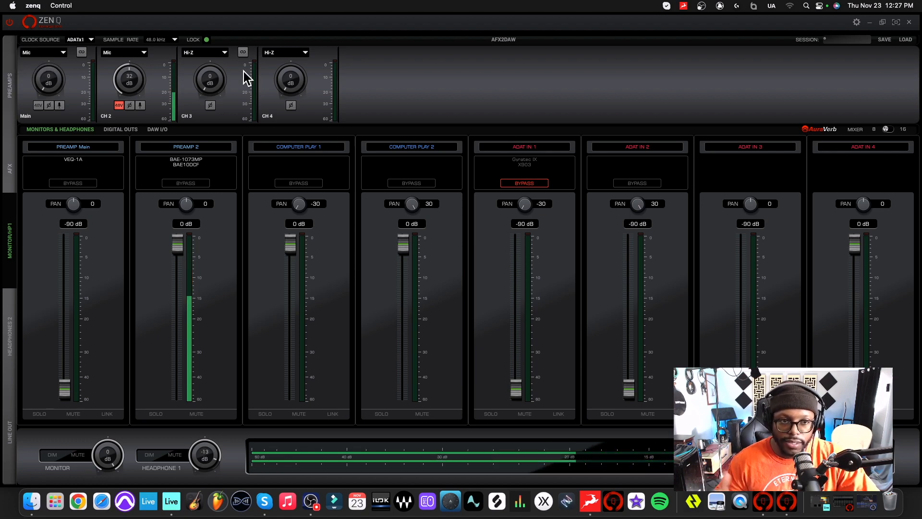
left_click(203, 52)
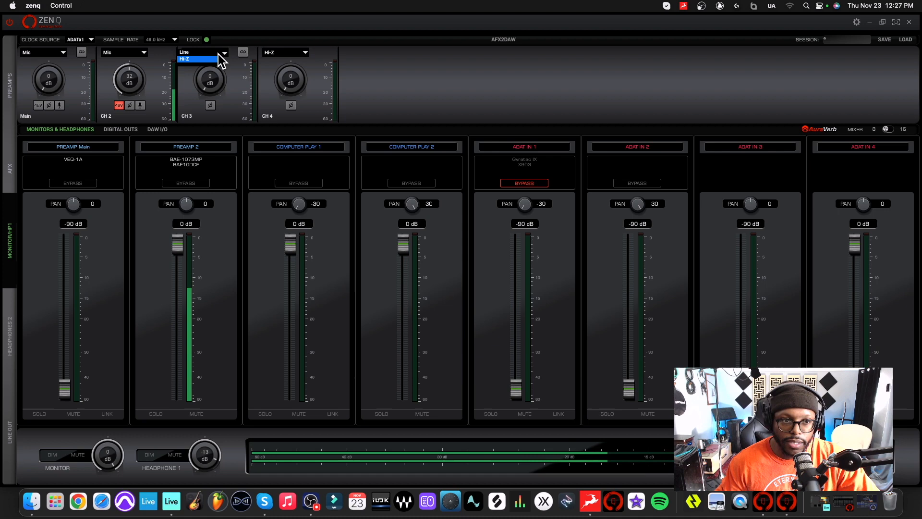
left_click(198, 58)
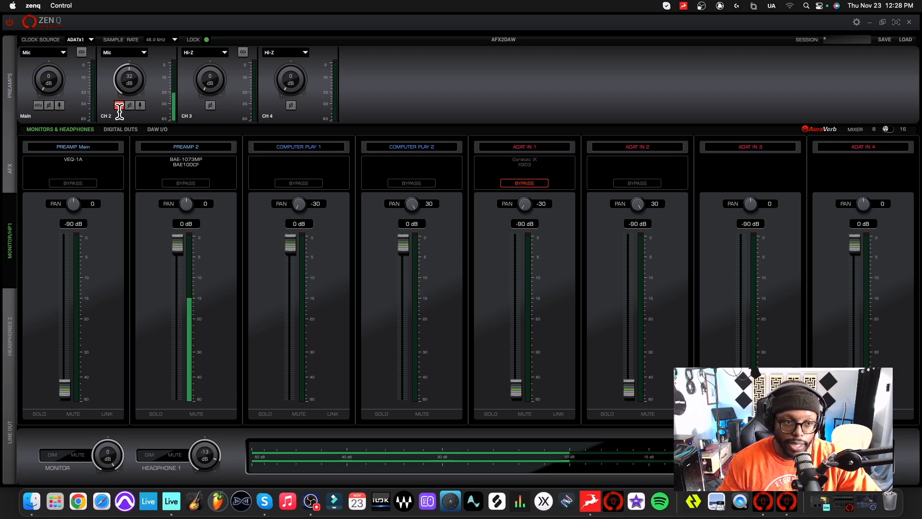
Step: Show CH2's mic modeling panel with no mic model, phase invert off and phantom power off
left_click(119, 104)
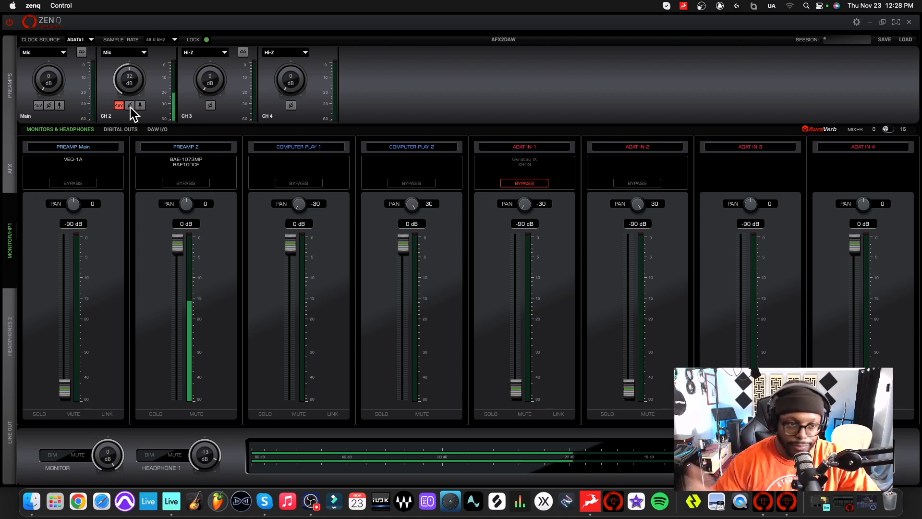
left_click(140, 105)
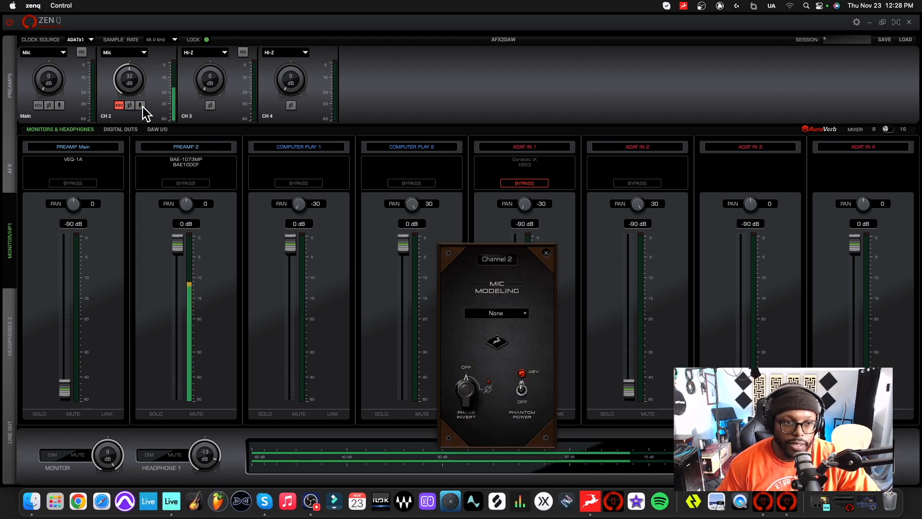
mouse_move(561, 291)
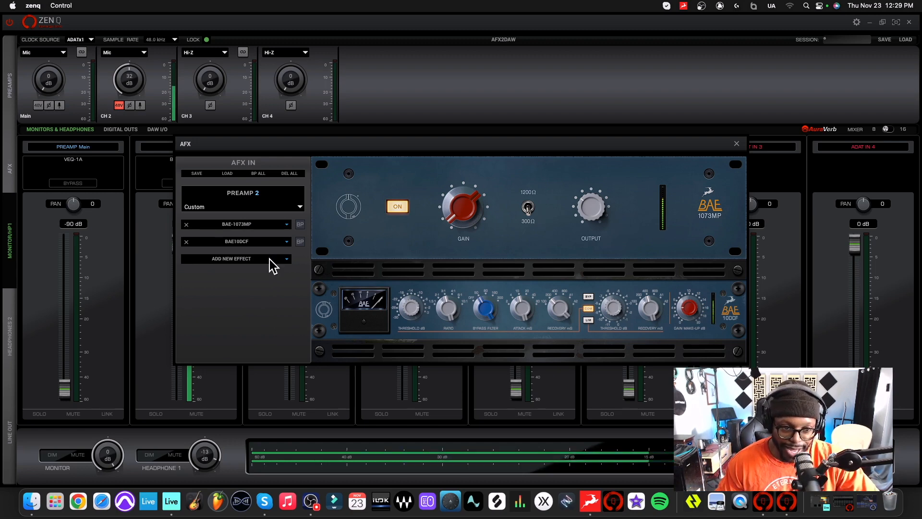
Step: Bring up the Add New Effect list for Preamp 2's BAE-1073MP / BAE10DCF chain
left_click(231, 258)
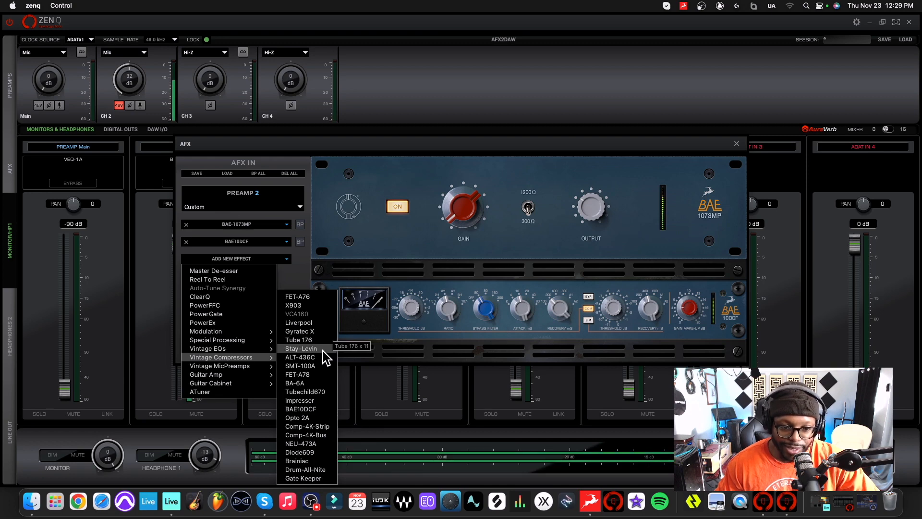
mouse_move(299, 401)
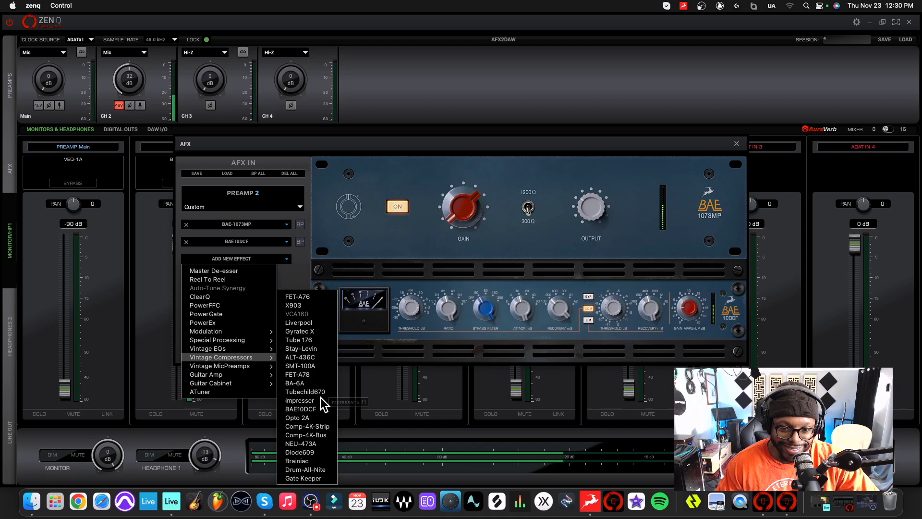
Step: Insert Impresser from Vintage Compressors as the third effect after BAE10DCF
left_click(299, 400)
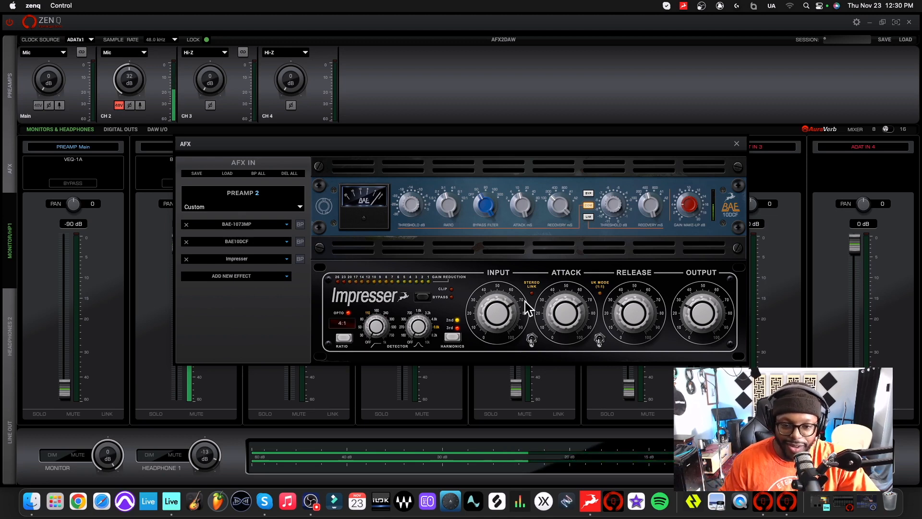
mouse_move(412, 311)
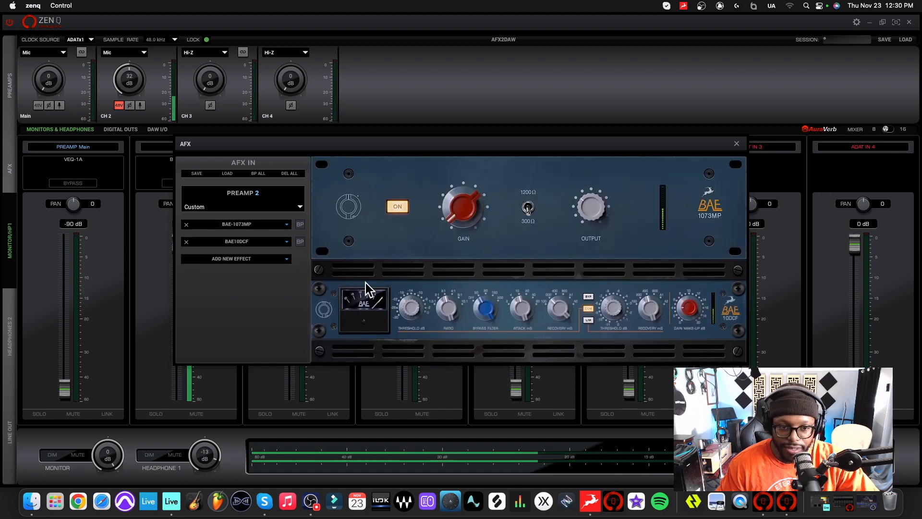
mouse_move(412, 227)
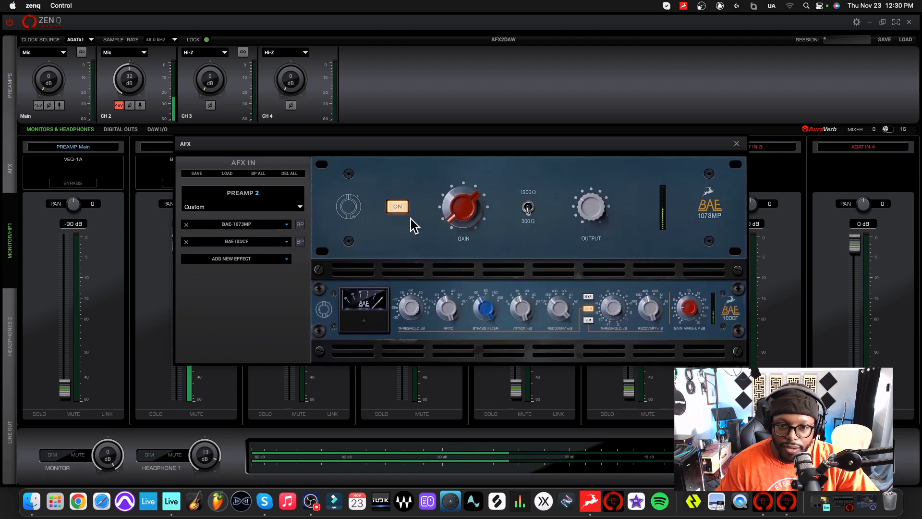